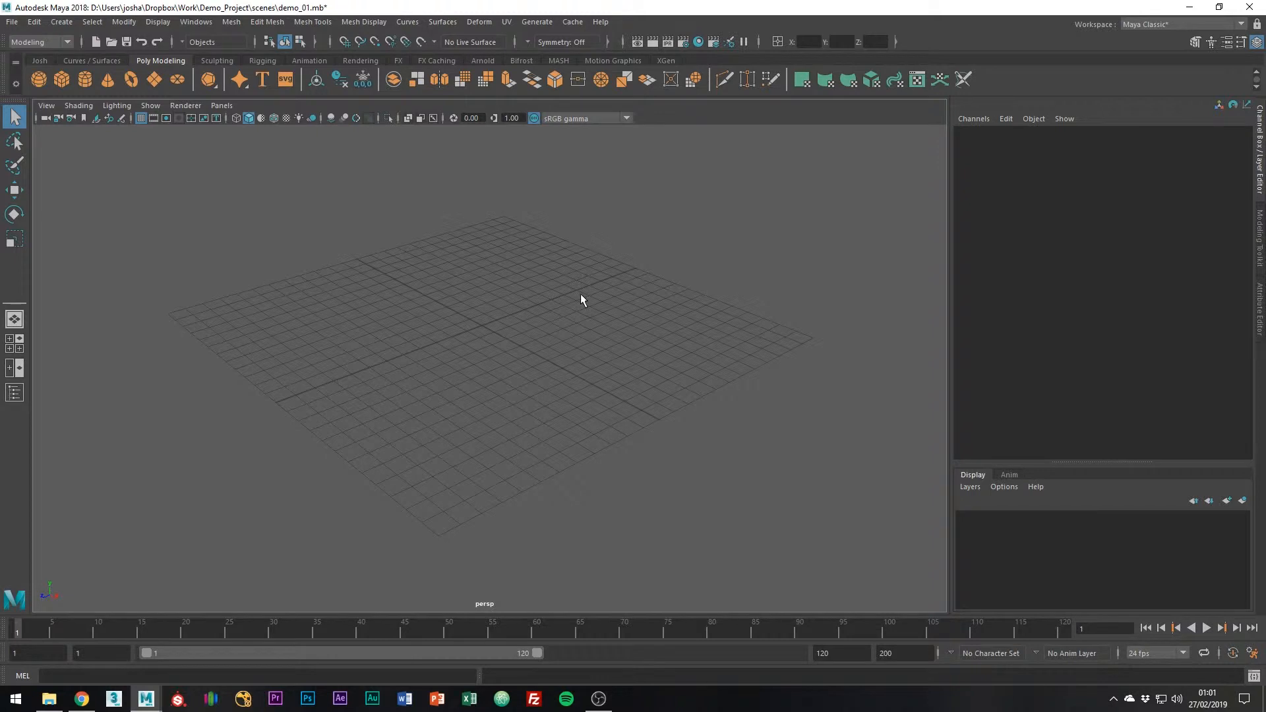
mouse_move(395, 204)
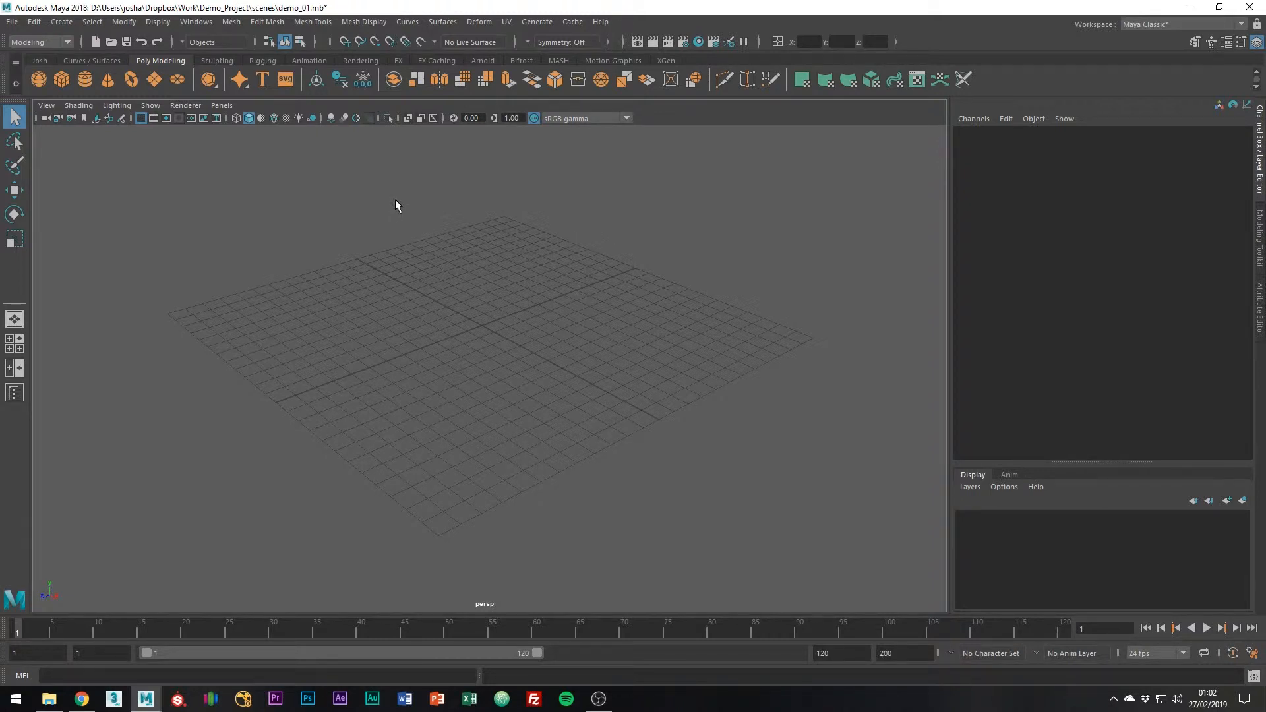
mouse_move(159, 96)
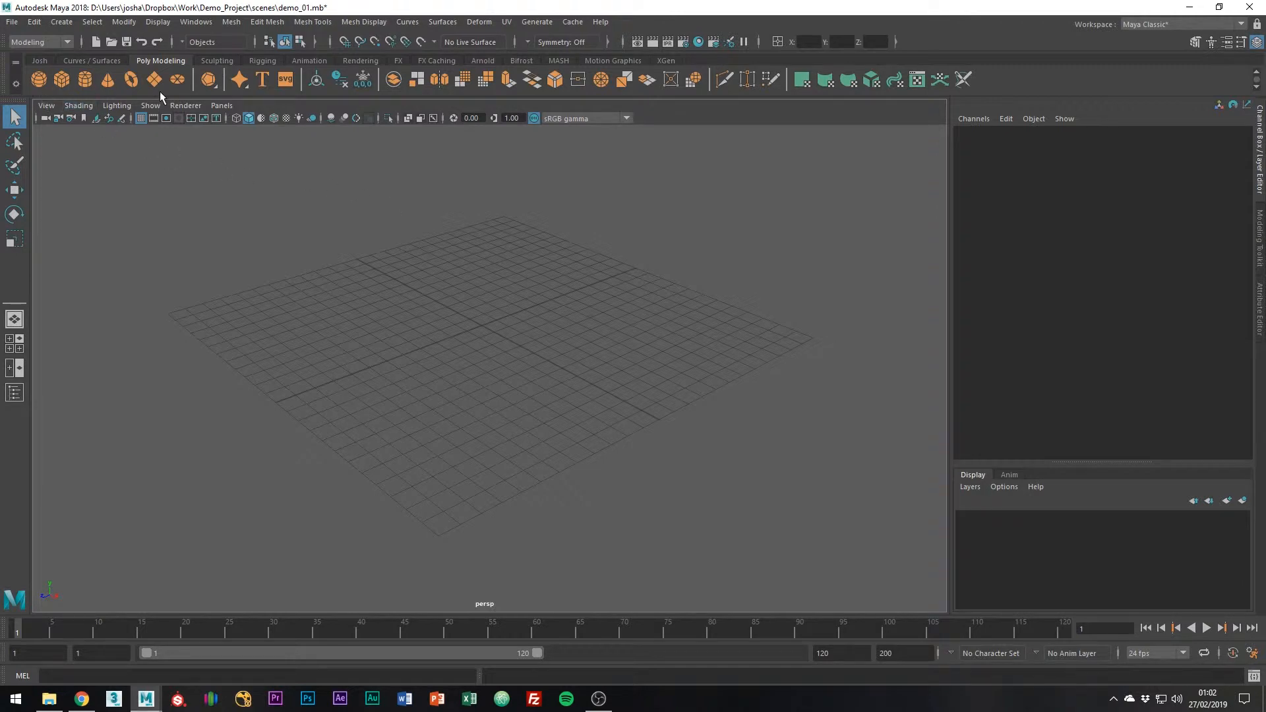
Place a default polygon cube, pCube1, at the origin via Create > Polygon Primitives > Cube
left_click(60, 23)
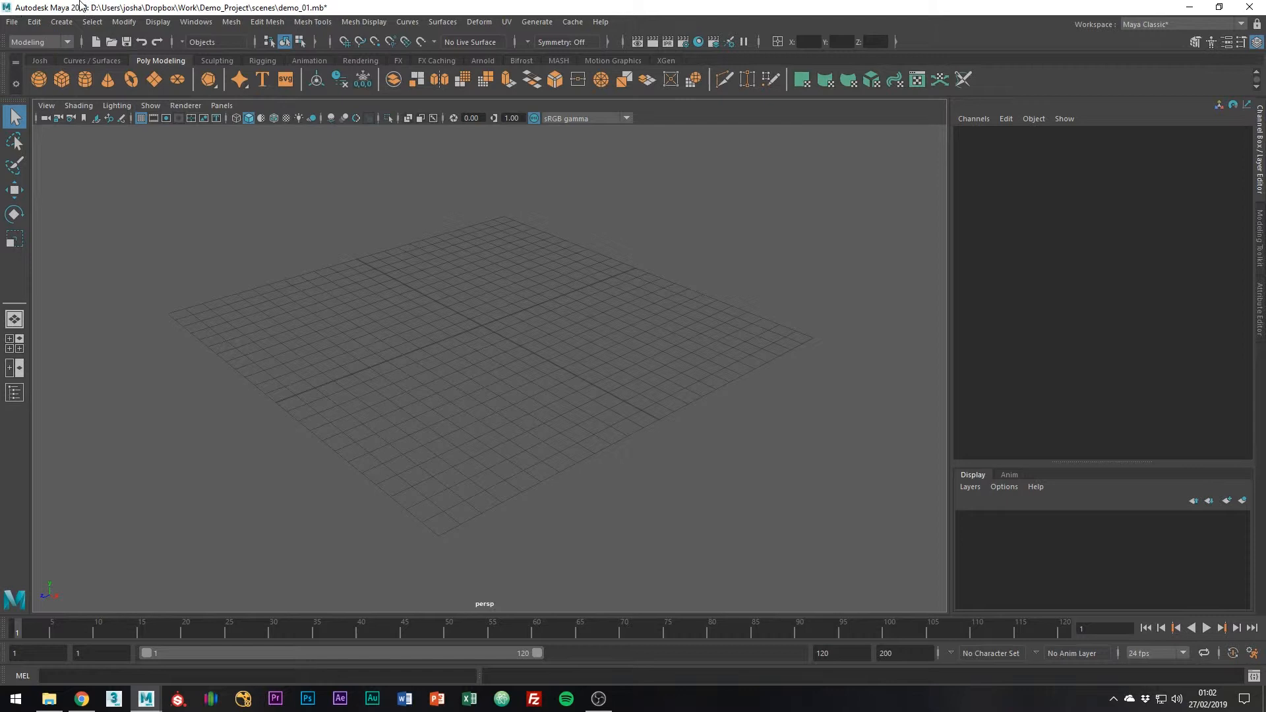
left_click(60, 22)
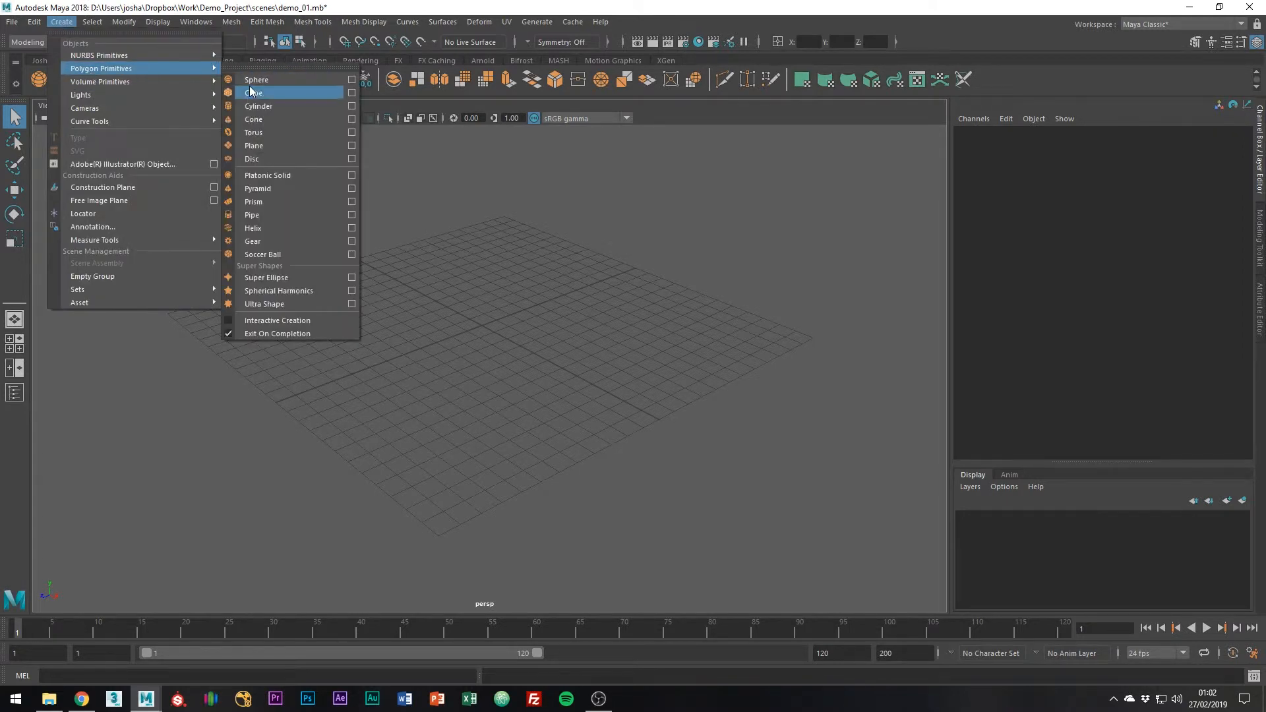
left_click(253, 92)
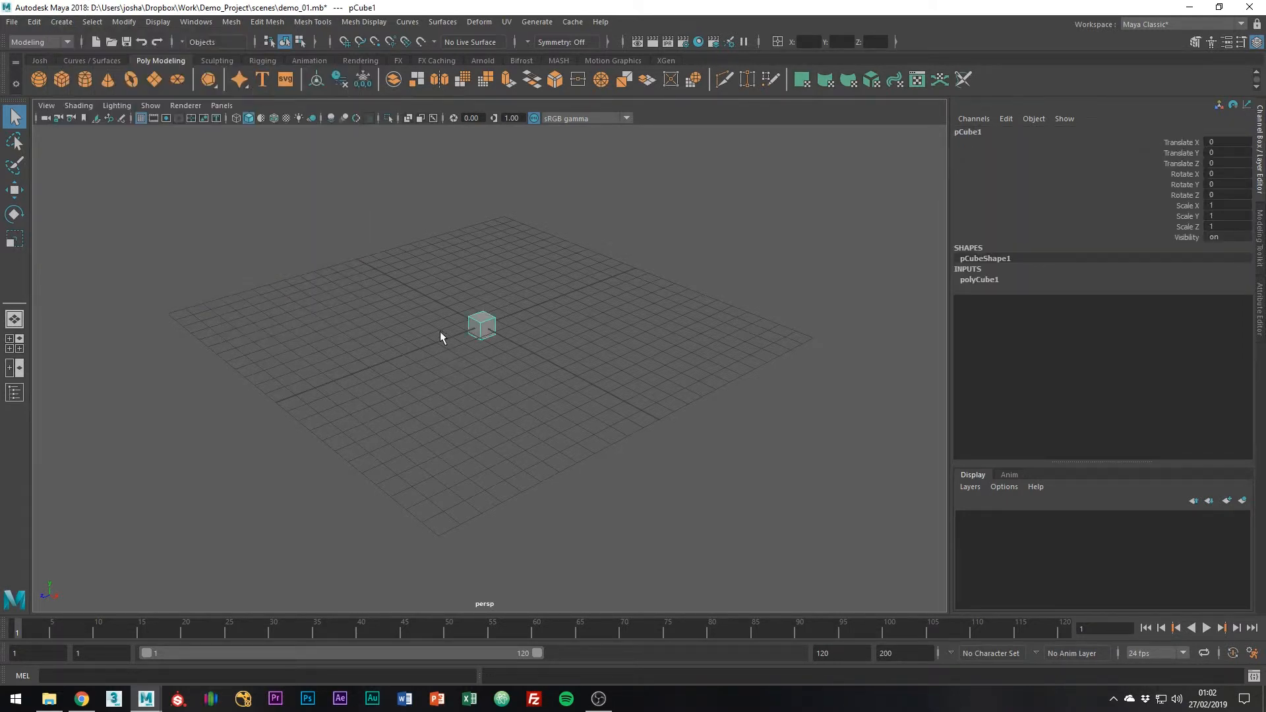
left_click(61, 23)
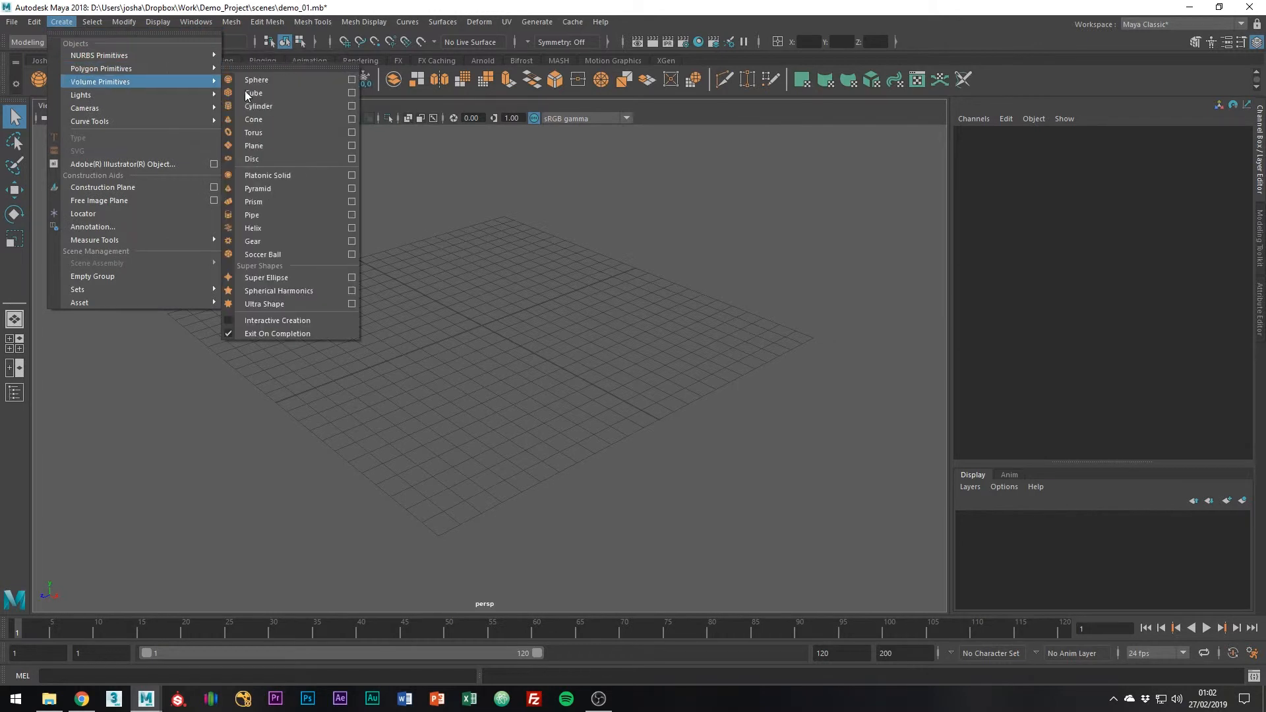
left_click(255, 93)
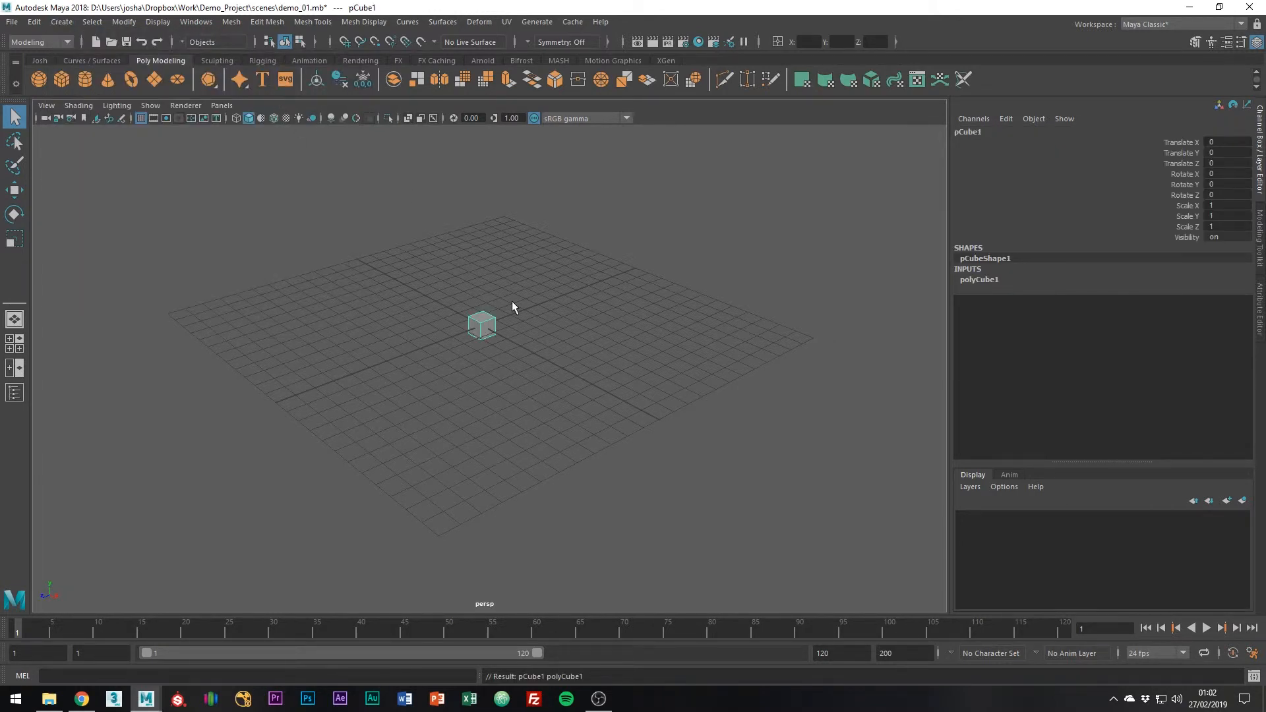
Switch on Interactive Creation and draw a large off-centre pCube1, about 6.8 × 6.5 × 7.6
left_click(61, 22)
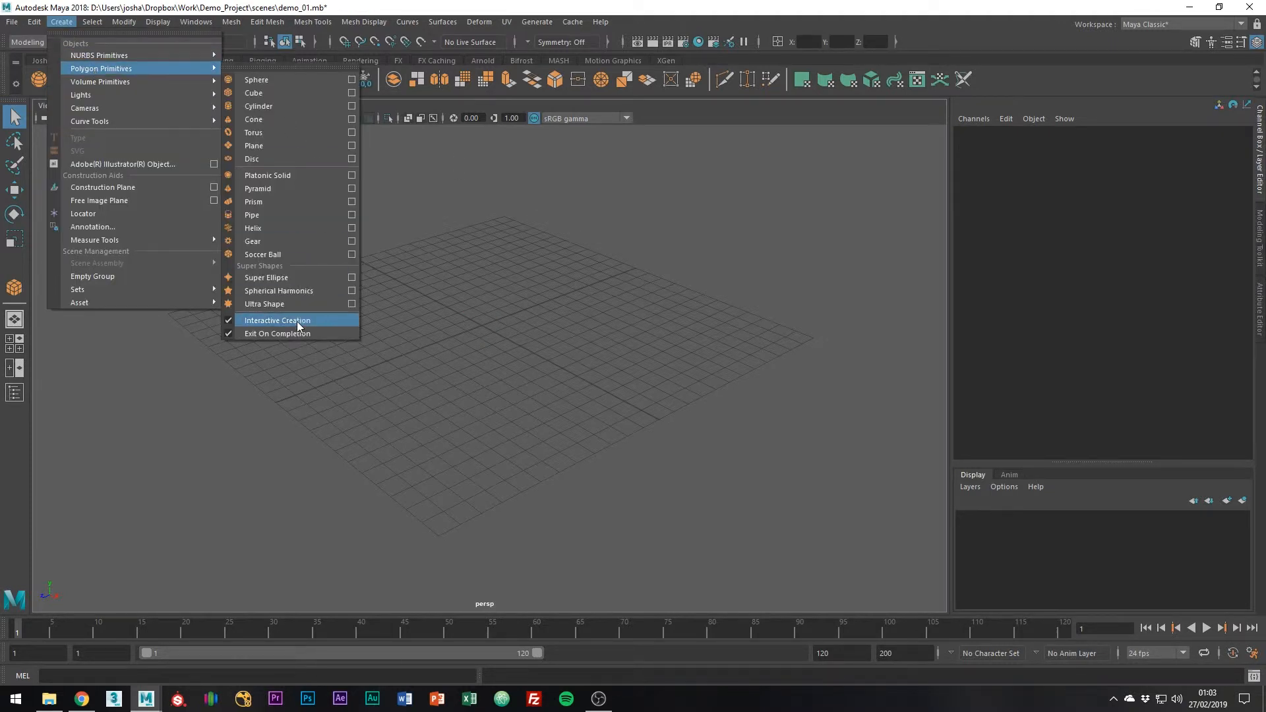
left_click(253, 93)
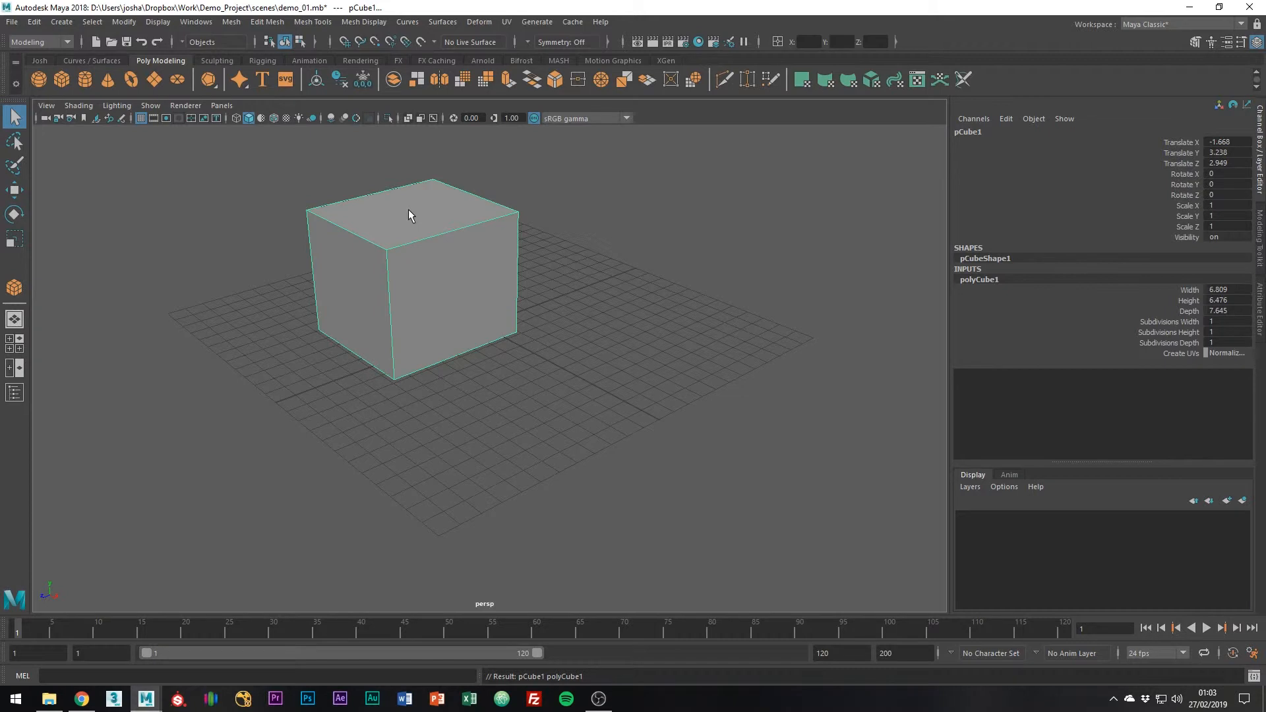
Draw pCylinder1 (radius ~2.8, height ~7.7) beside the cube, then deselect everything
left_click(60, 22)
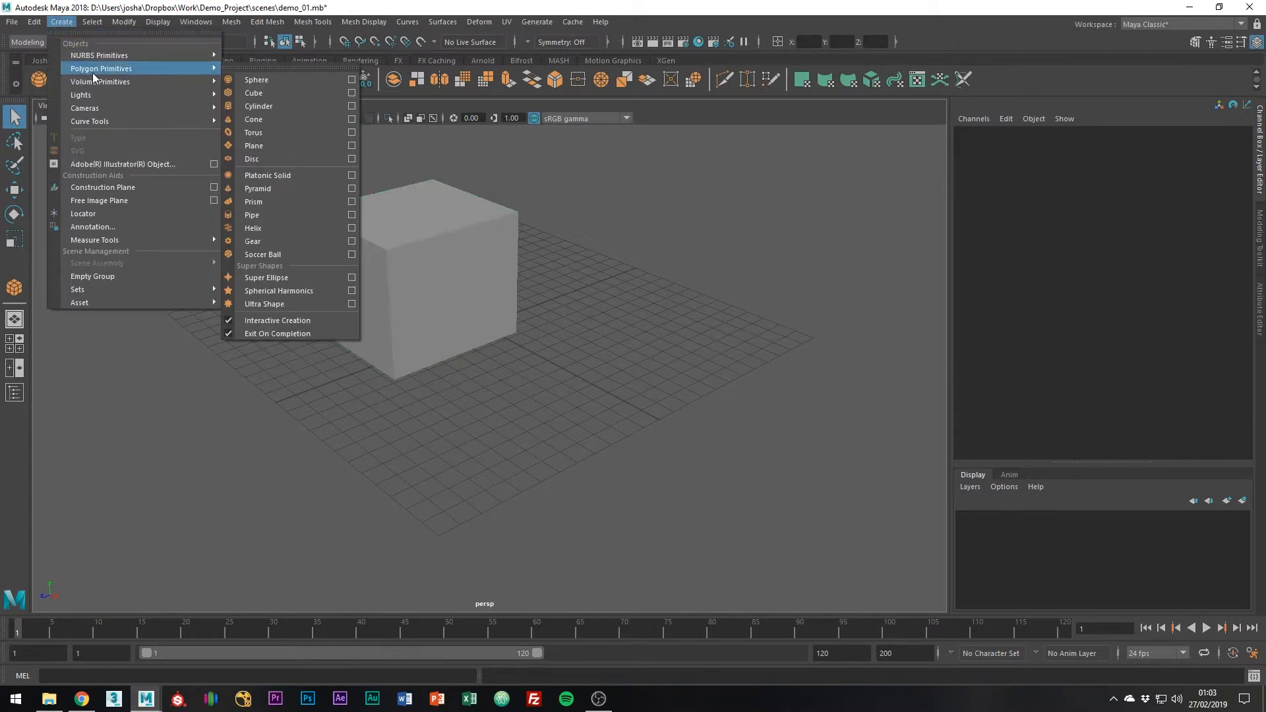
mouse_move(281, 96)
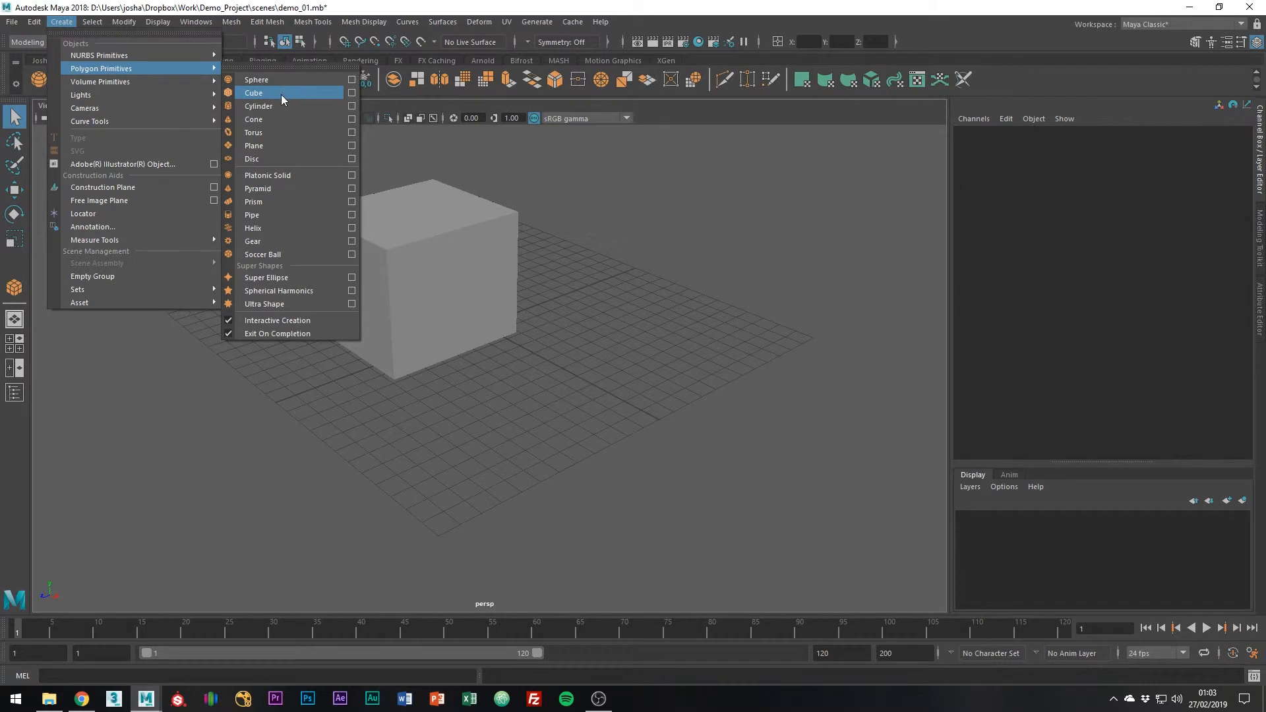
left_click(259, 105)
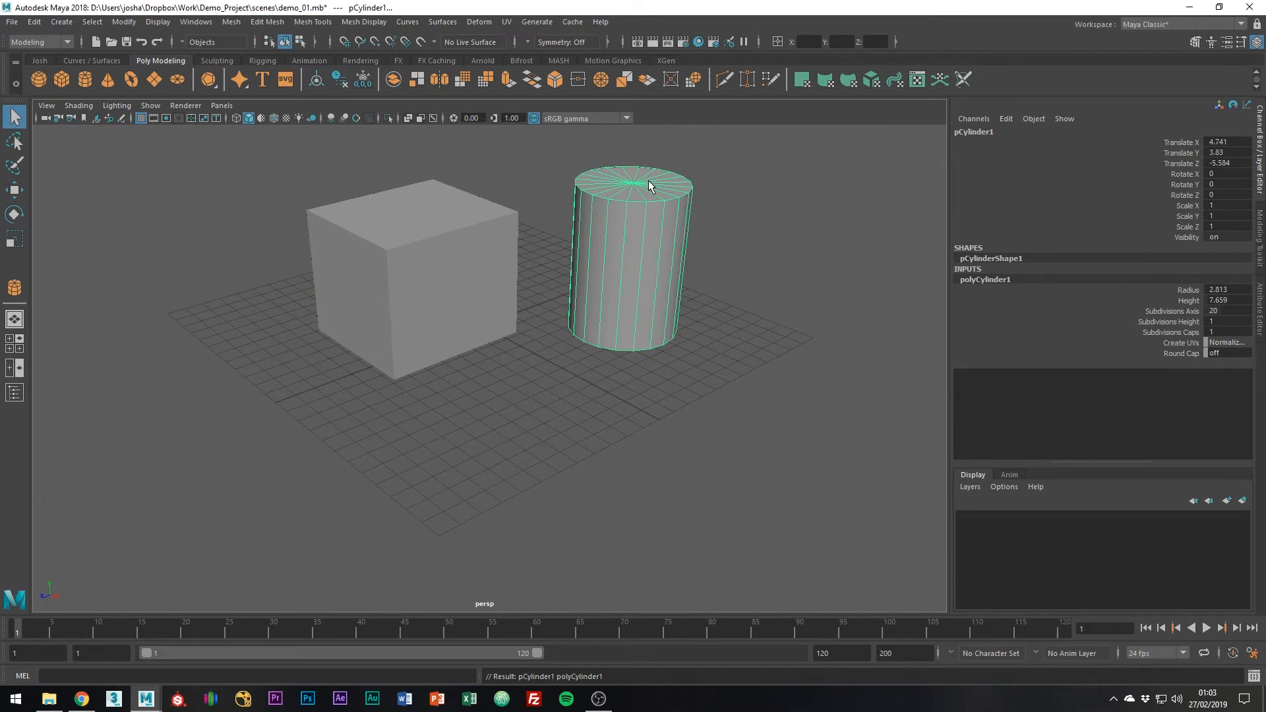
left_click(722, 211)
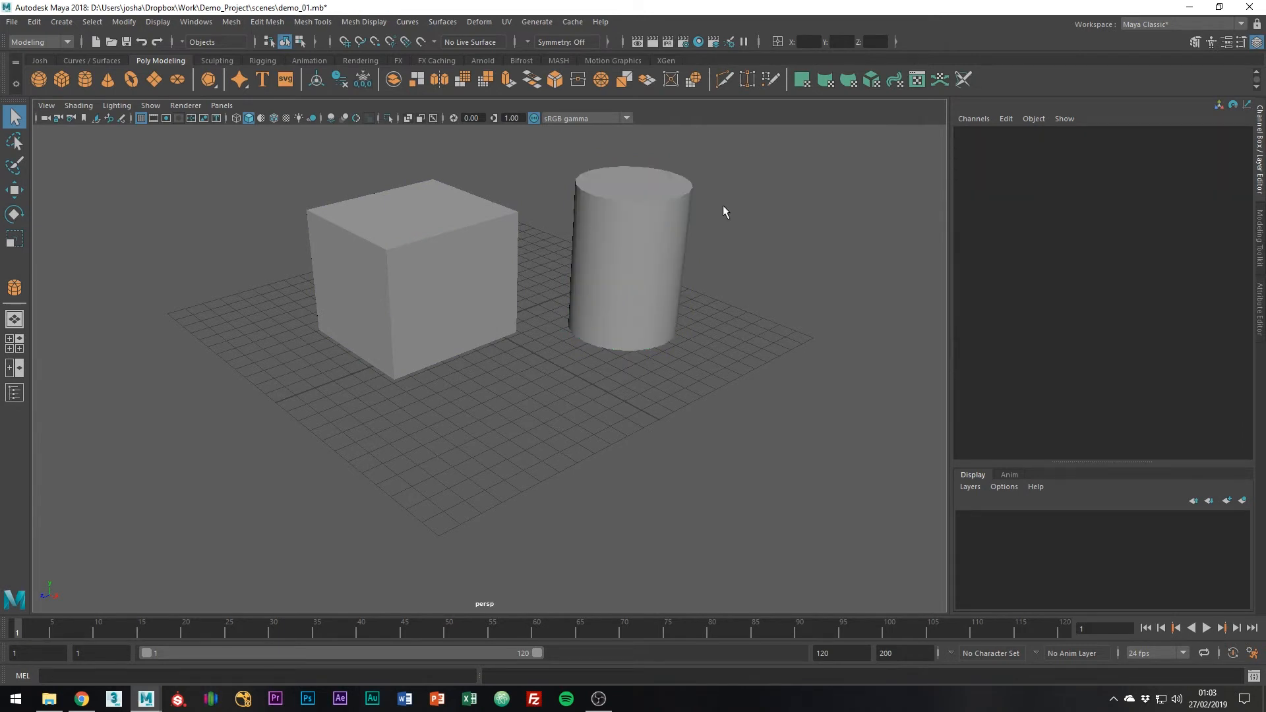